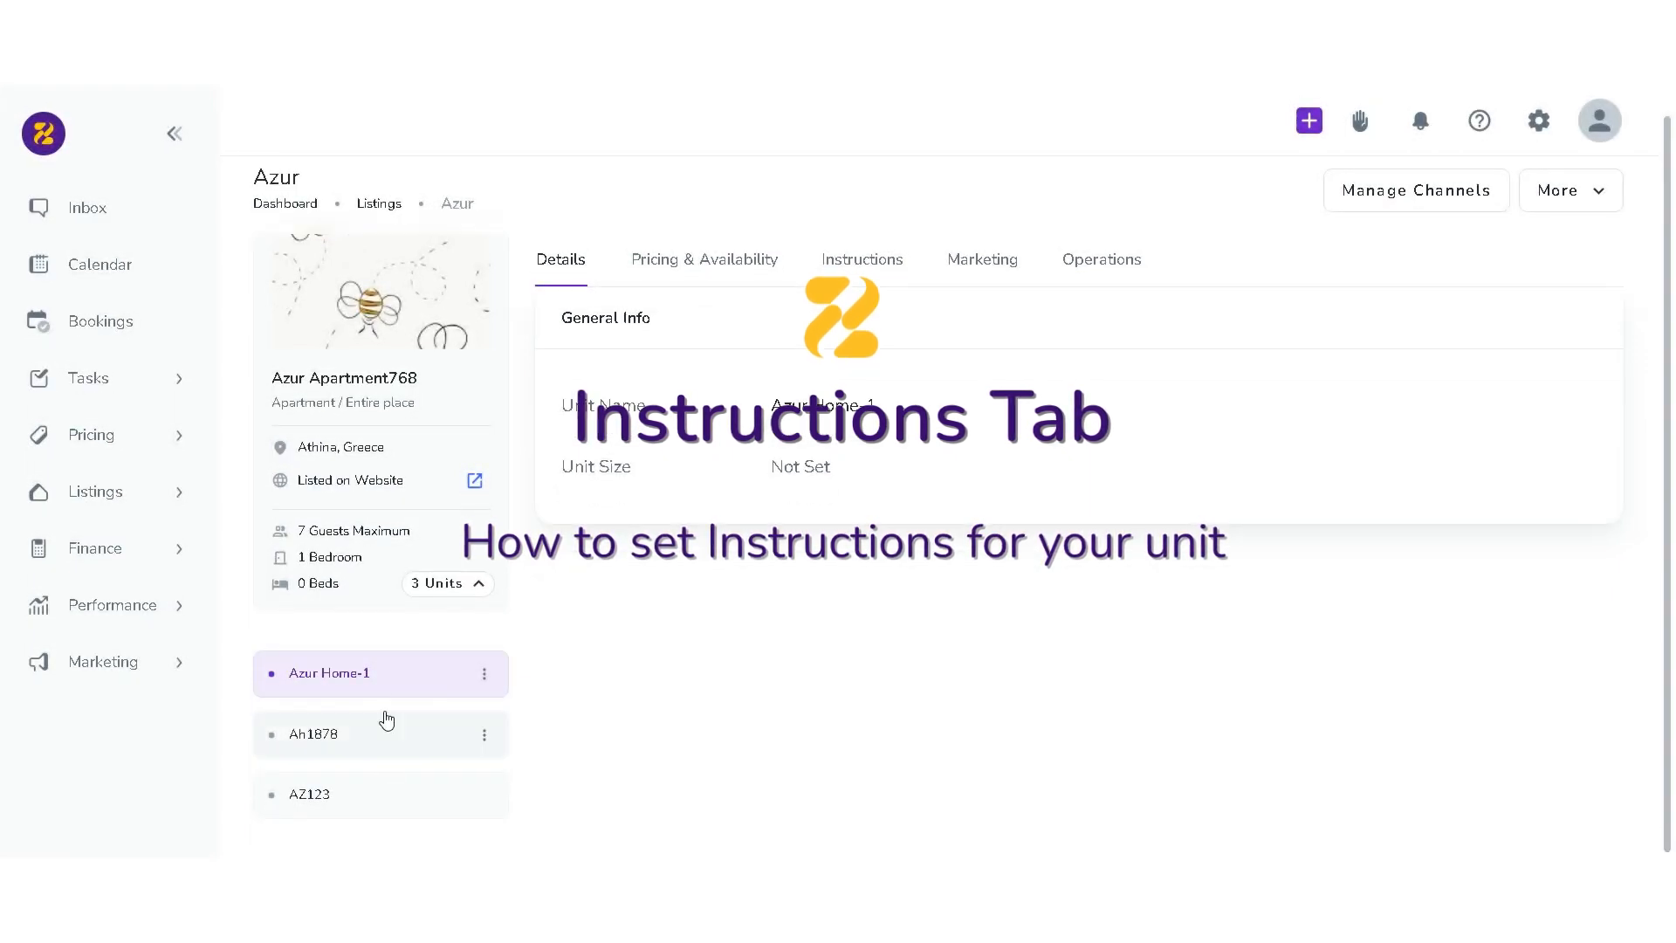
- Show the Azur Home-1 unit's Instructions section with its check-in and check-out methods
left_click(862, 258)
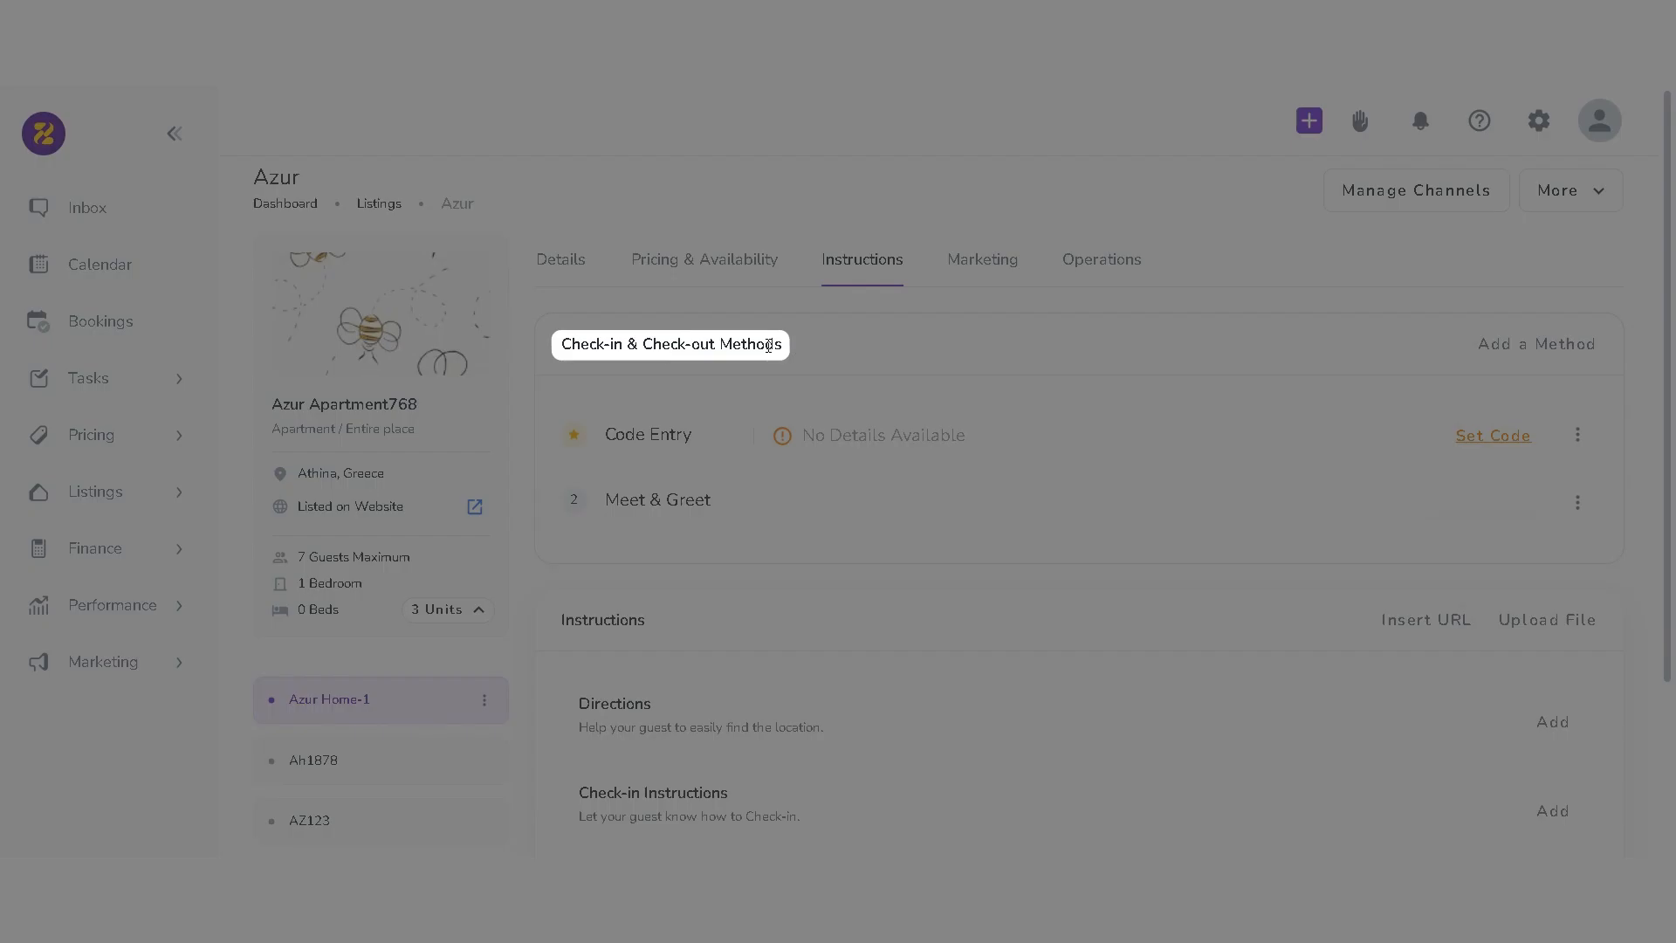
- Review the addable check-in methods, then show the Meet & Greet method's options (Modify Settings, Set as Primary, Remove)
scroll("down", 3)
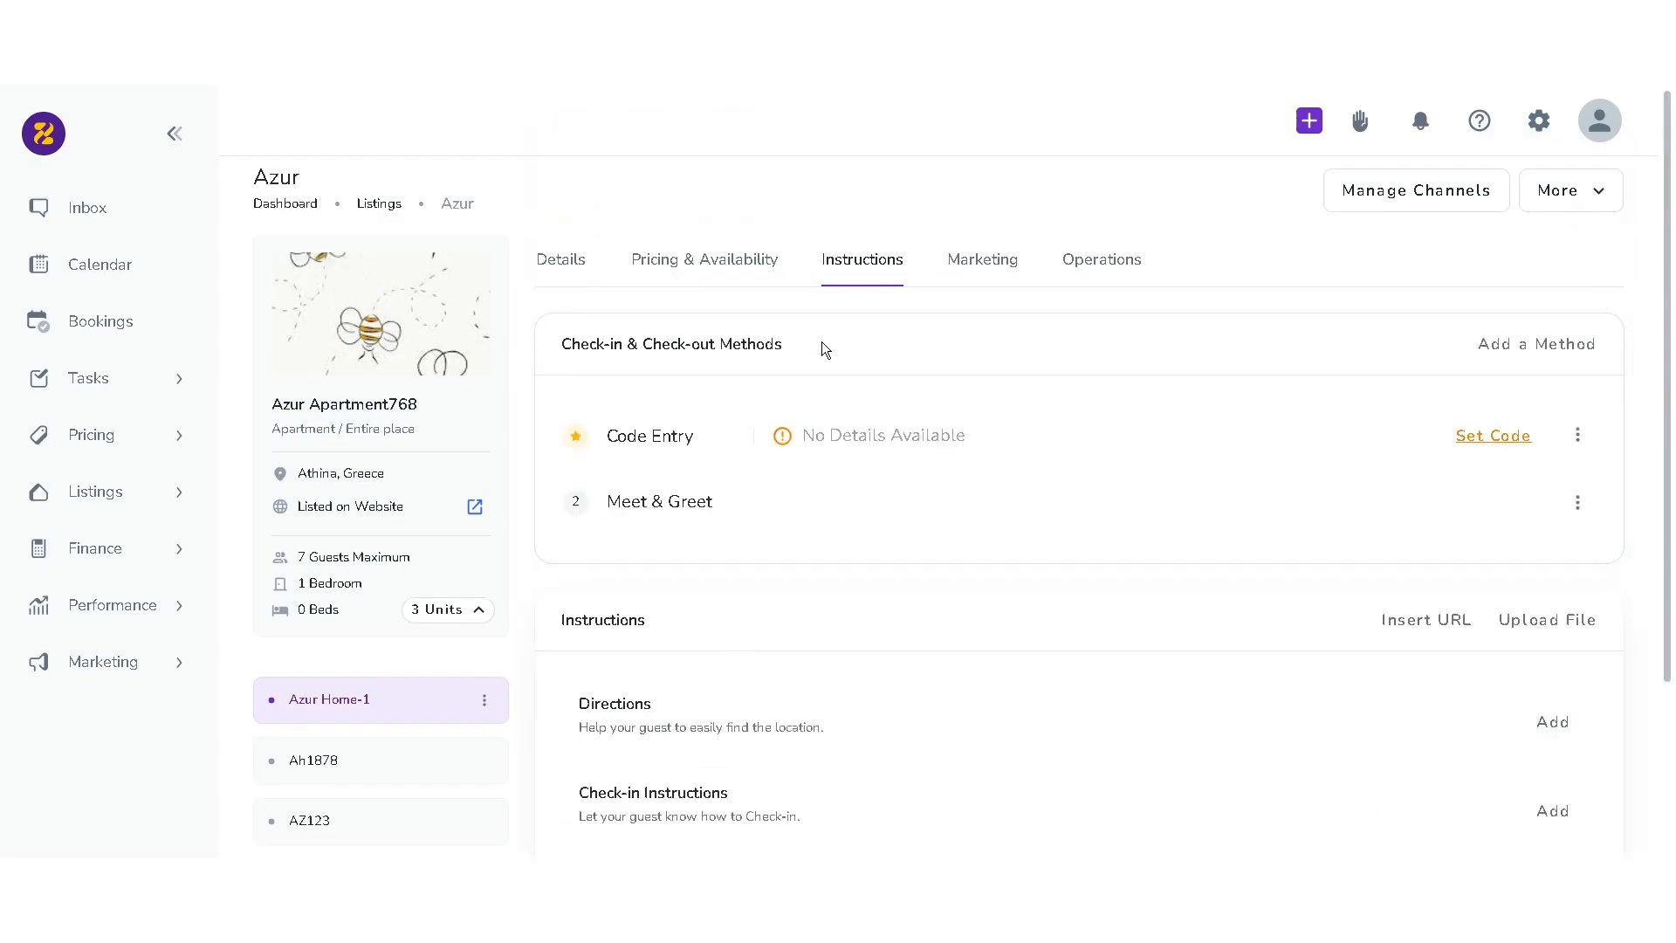
left_click(1536, 344)
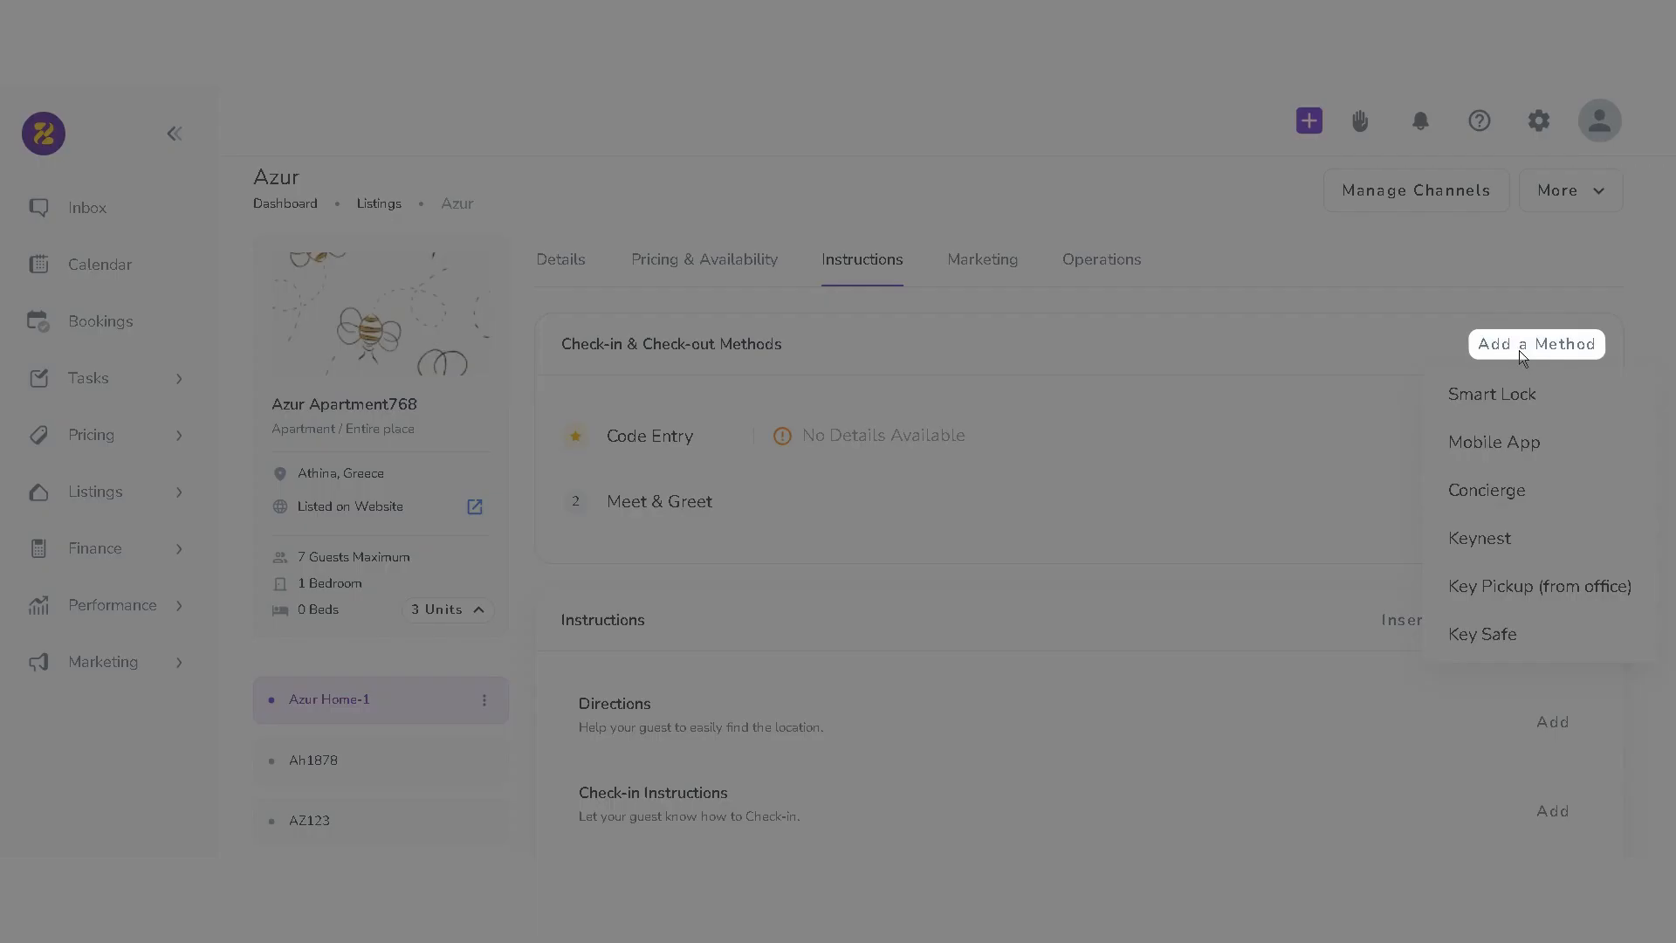
left_click(1537, 344)
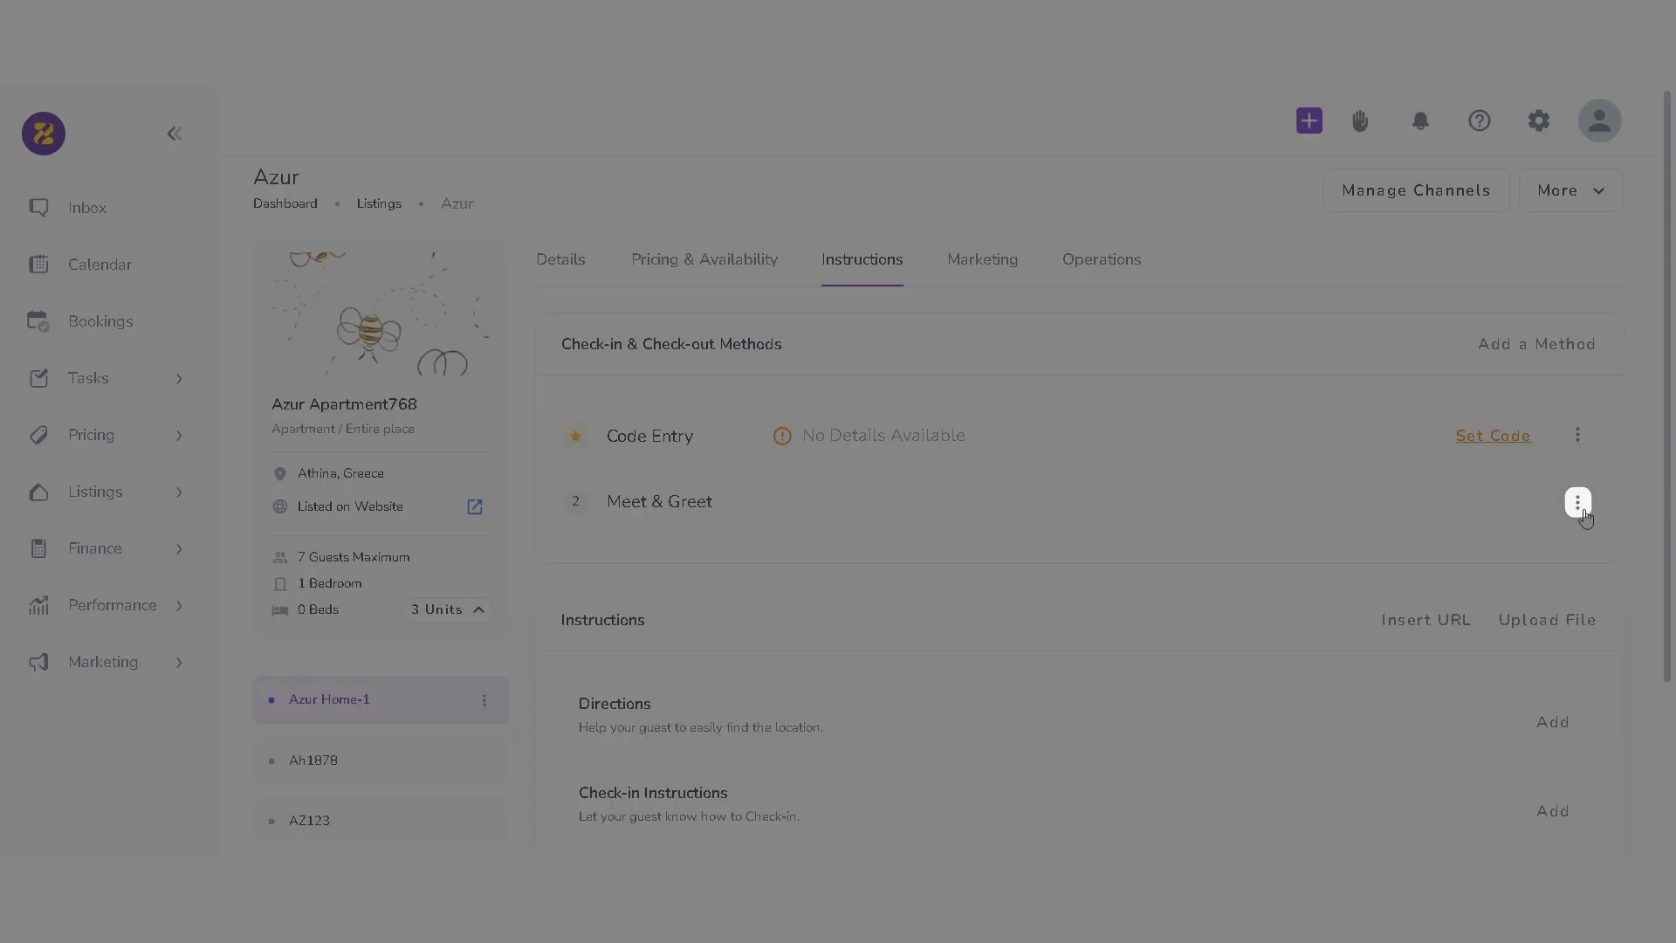
left_click(1578, 503)
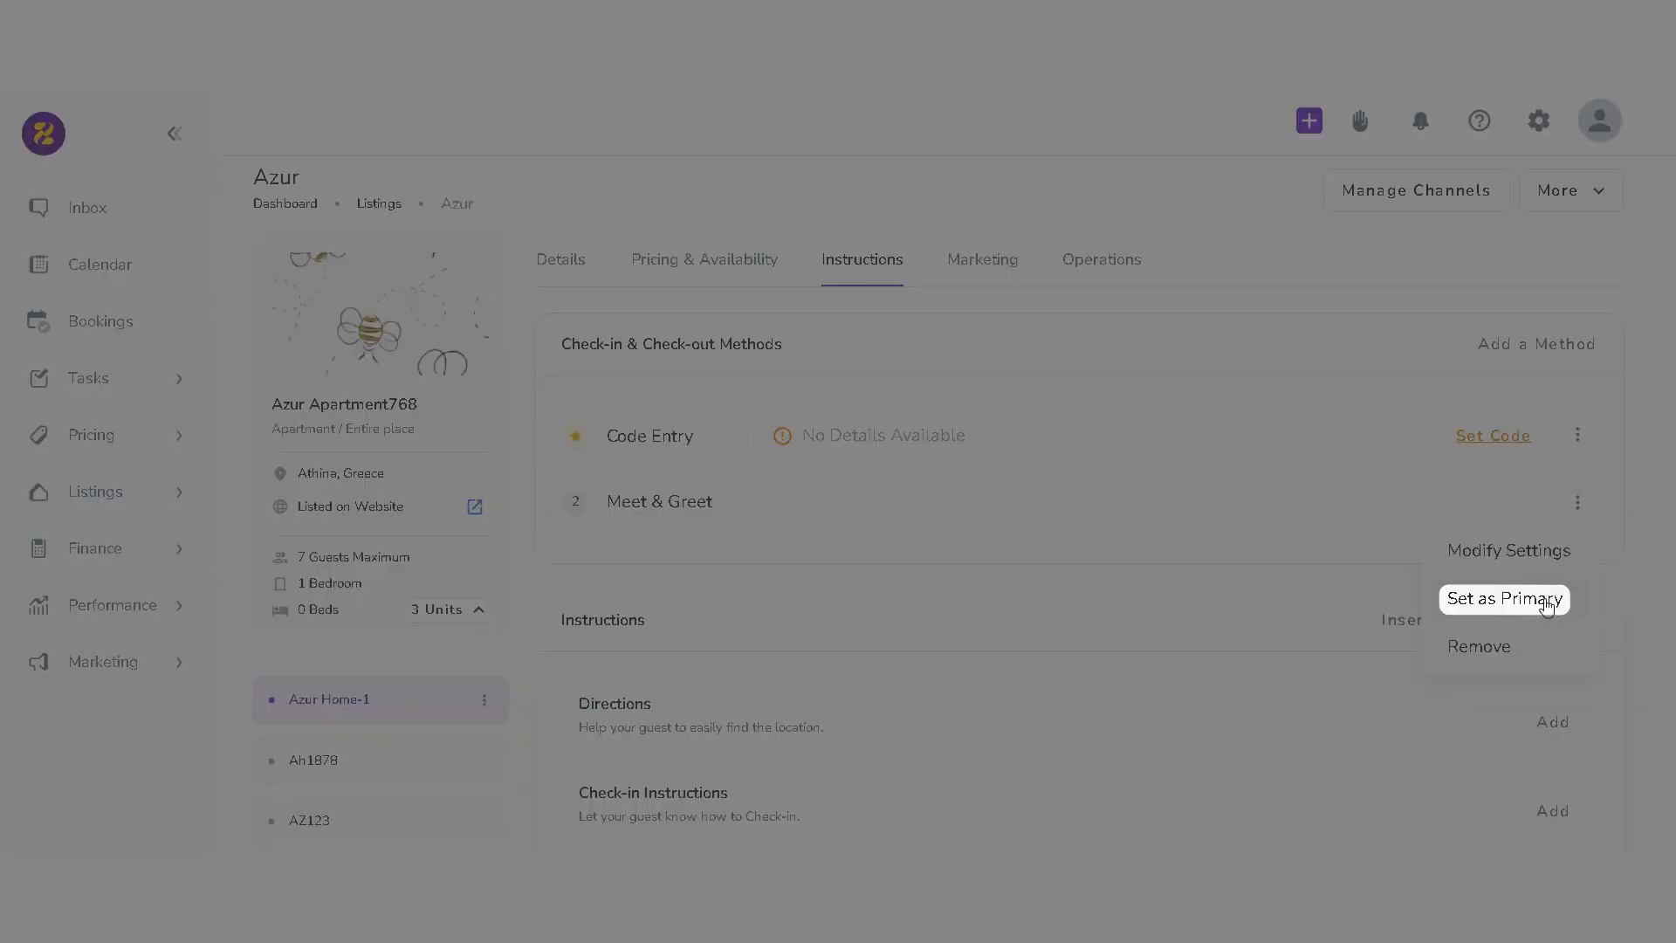
mouse_move(1547, 632)
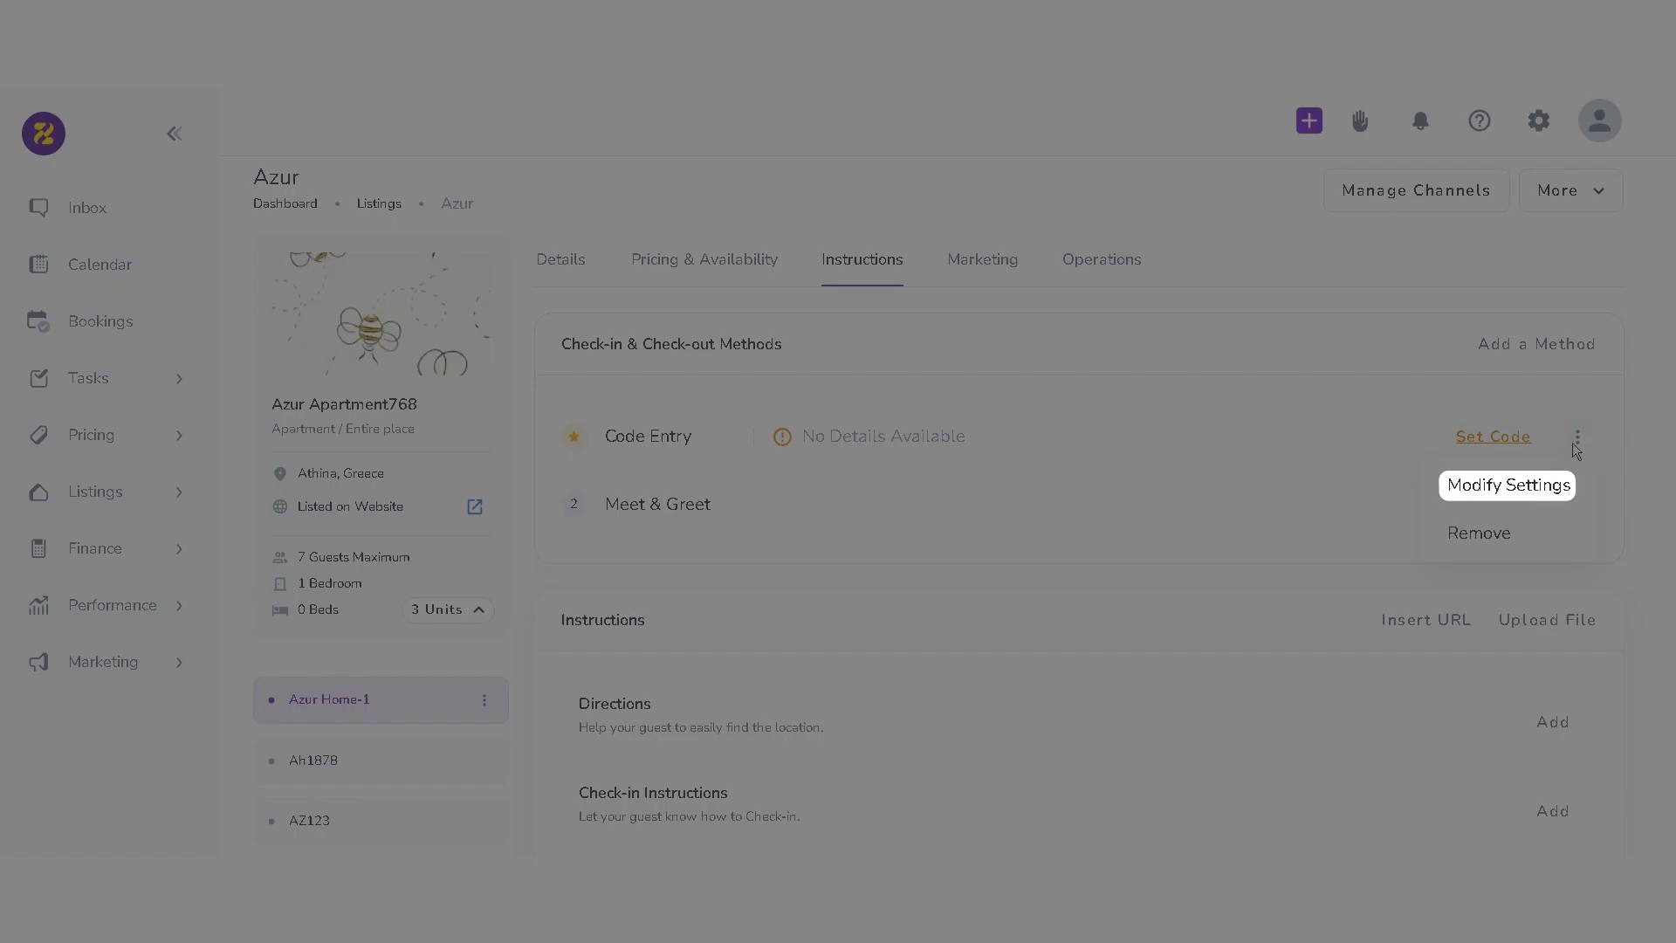
- Enter and save 22322 as the Code Entry method's check-in code
left_click(1507, 485)
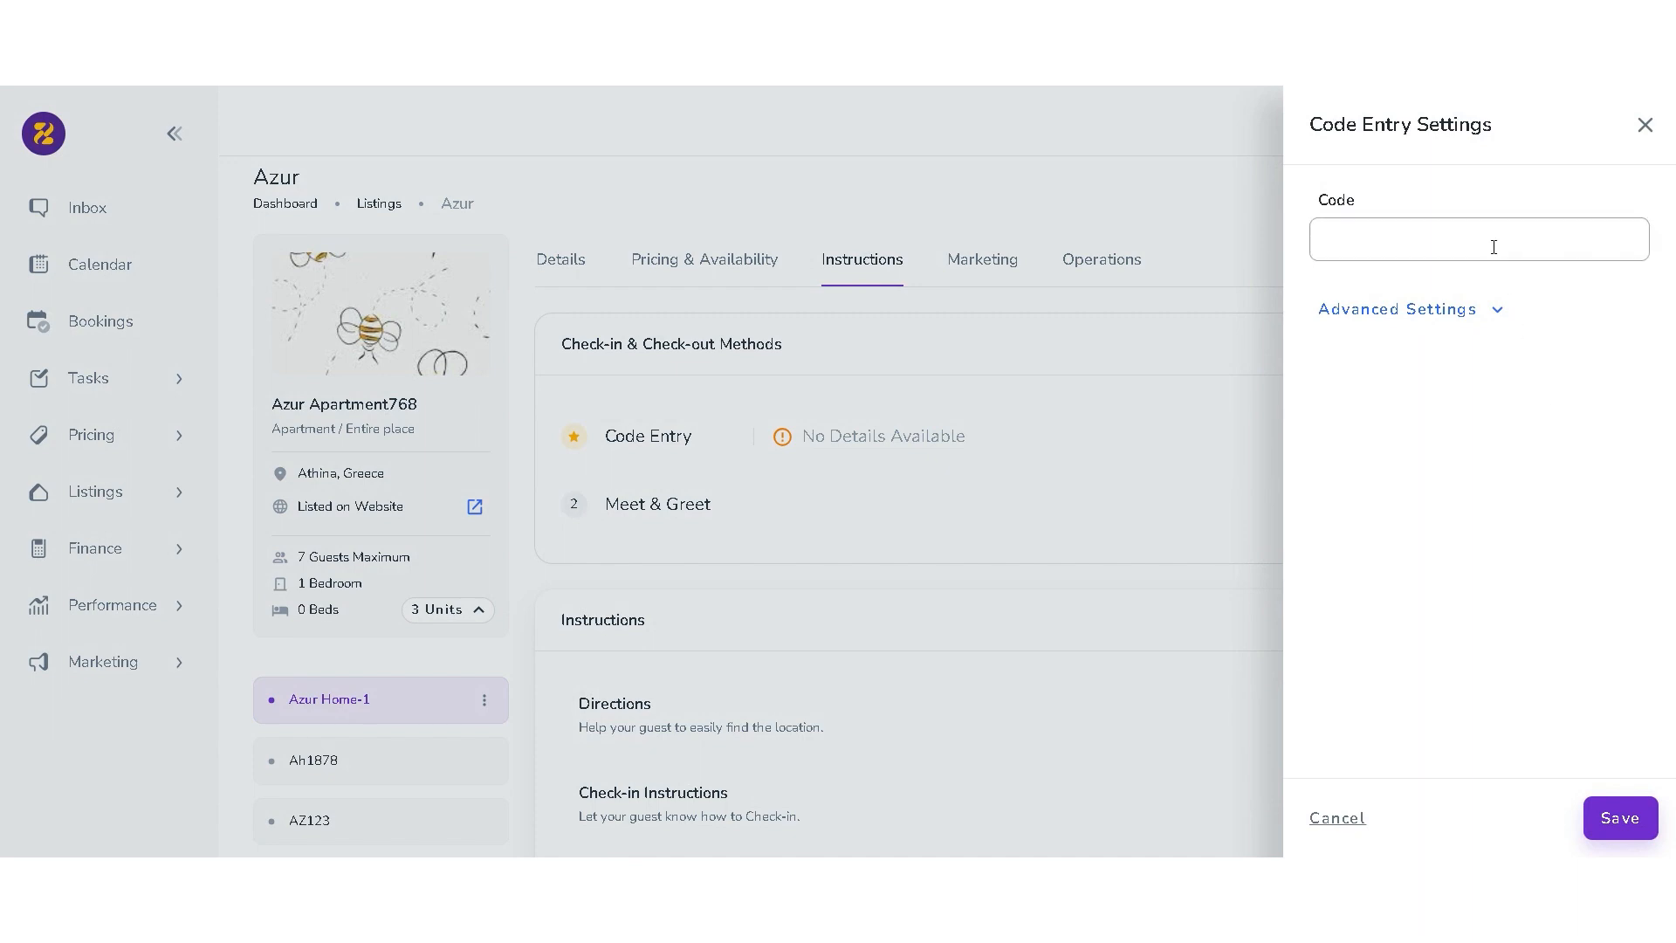
type("2232")
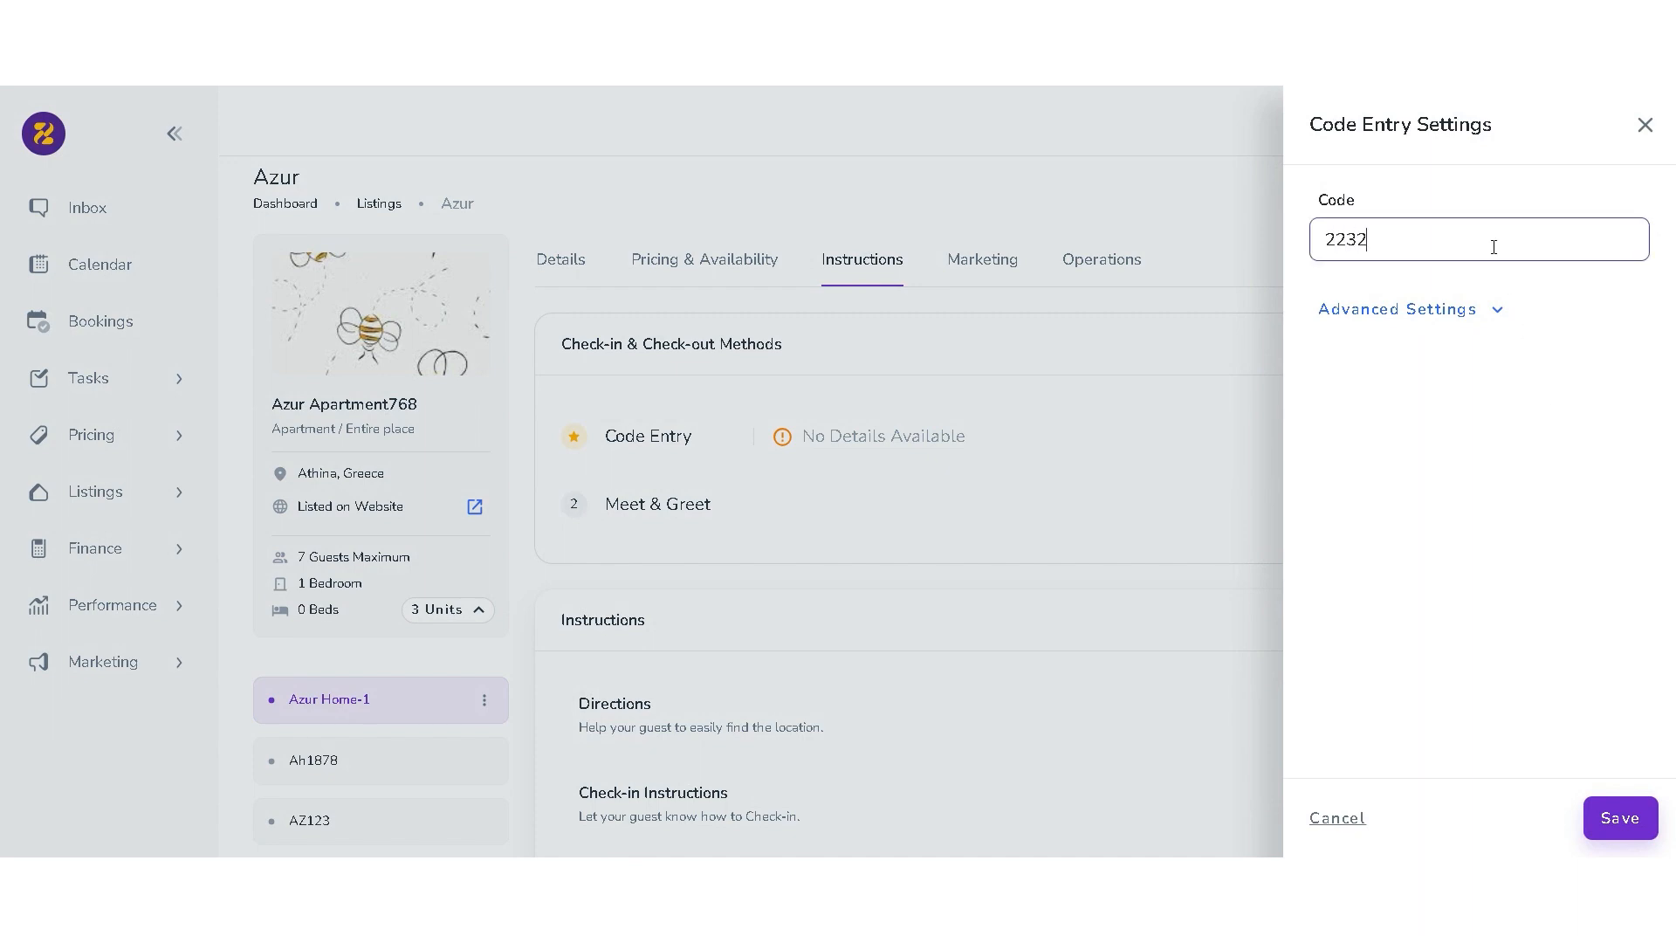
left_click(1399, 309)
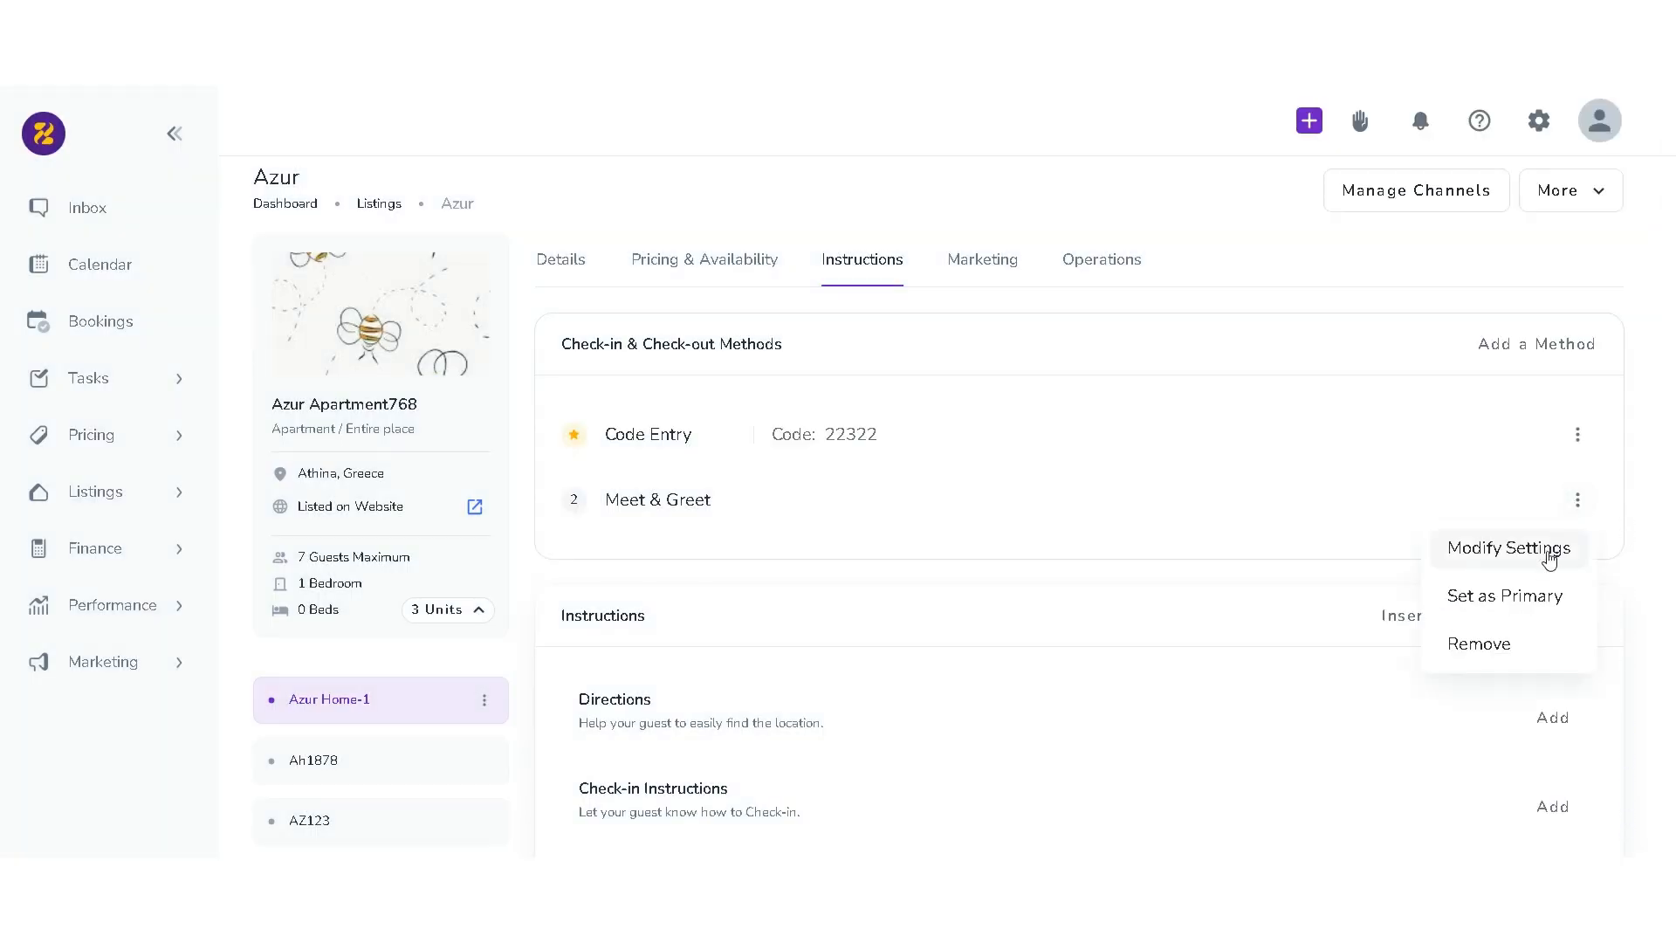
- Set Meet & Greet as the primary check-in method, confirming so Code Entry becomes second
left_click(1506, 597)
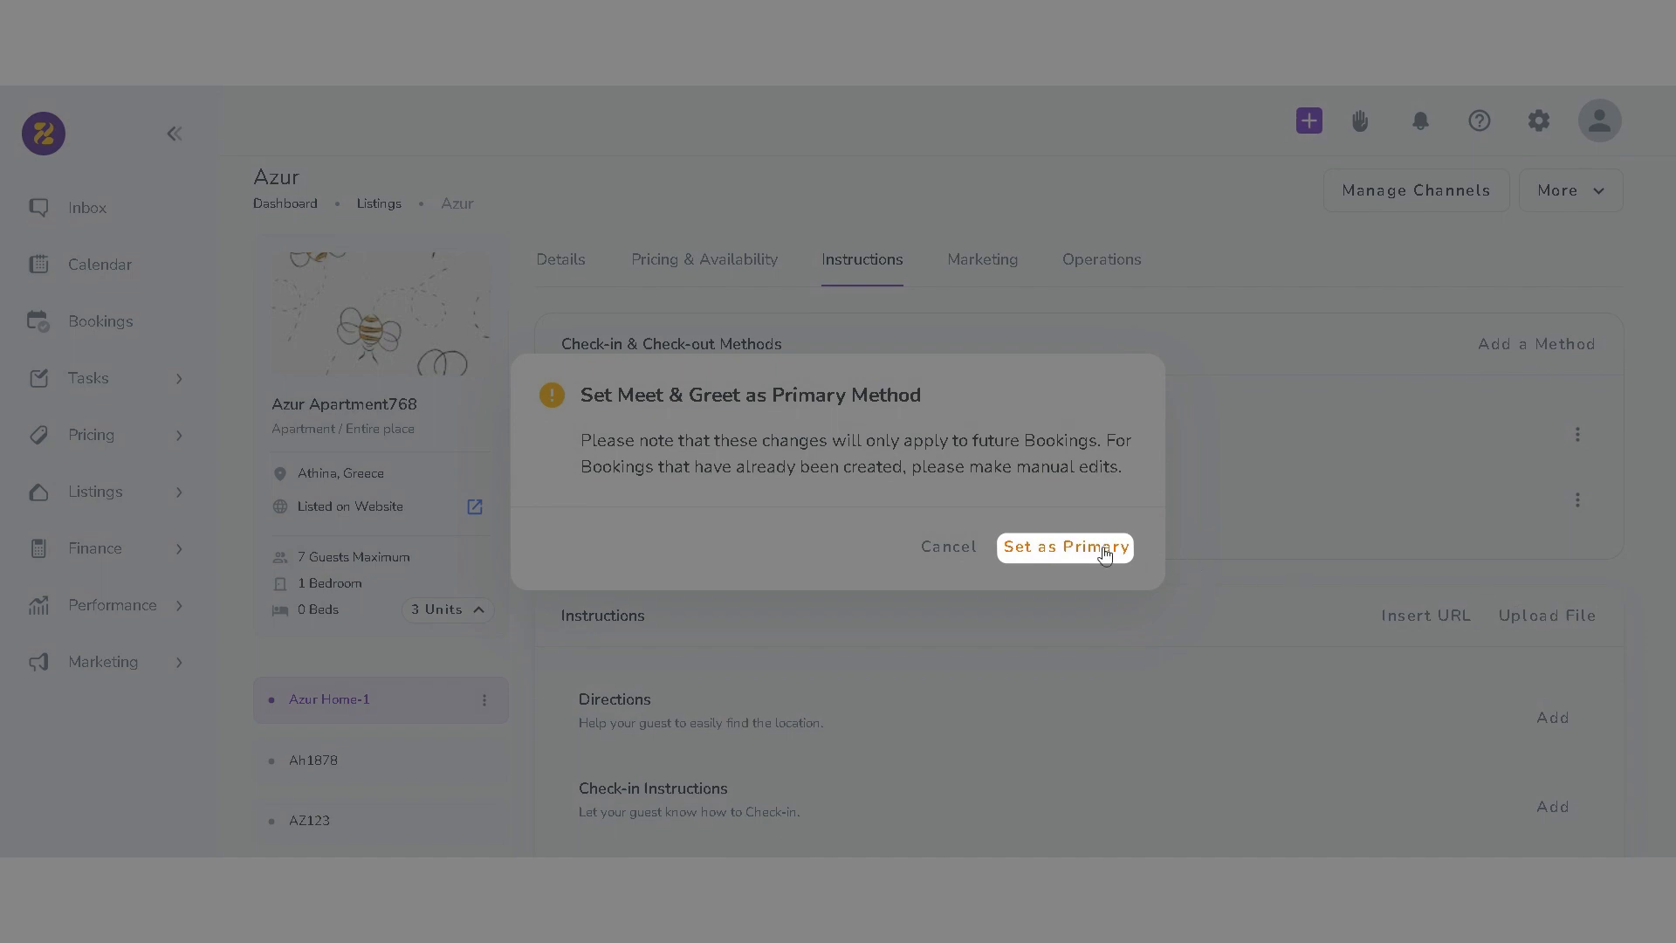
left_click(1066, 546)
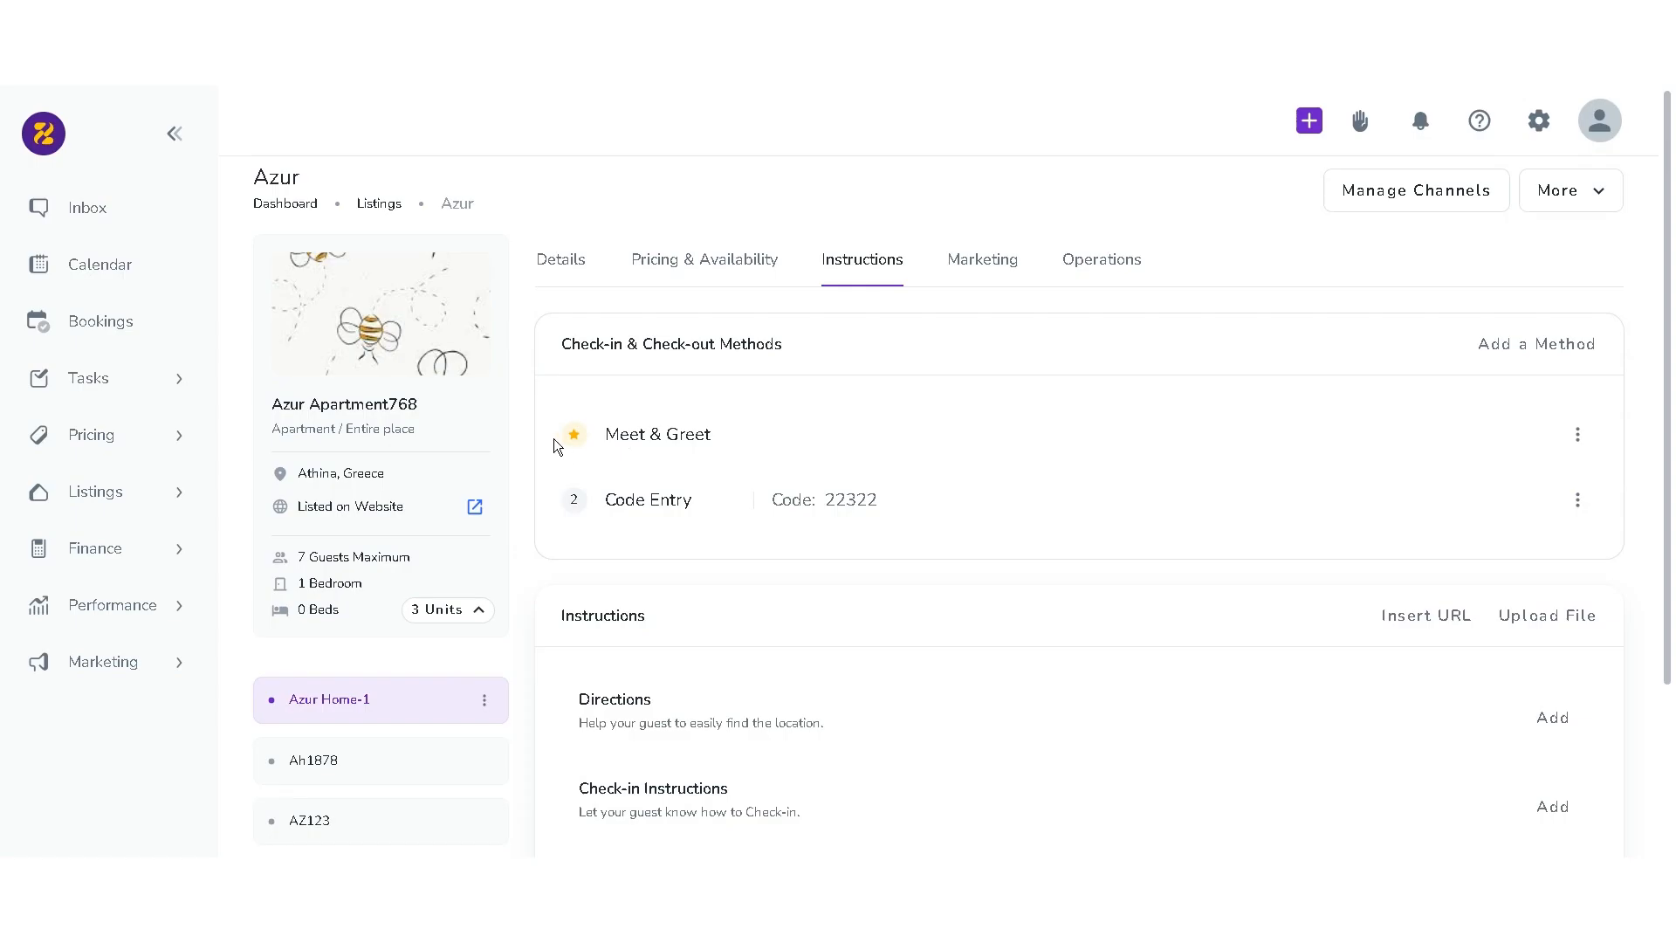
mouse_move(618, 457)
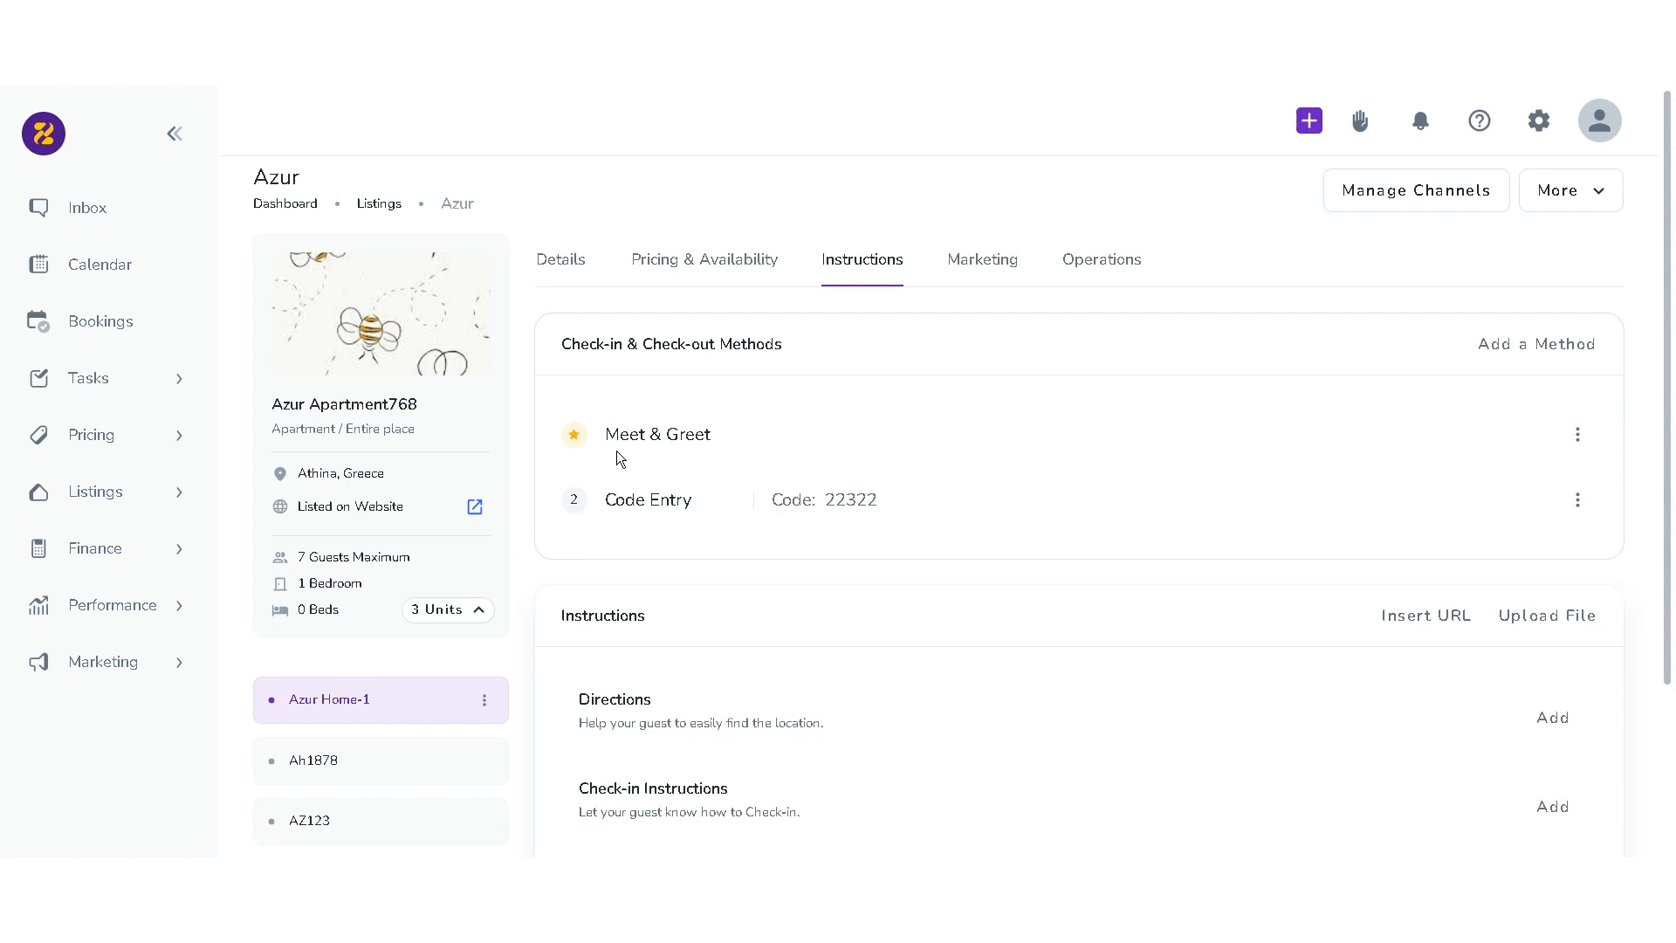
scroll("down", 3)
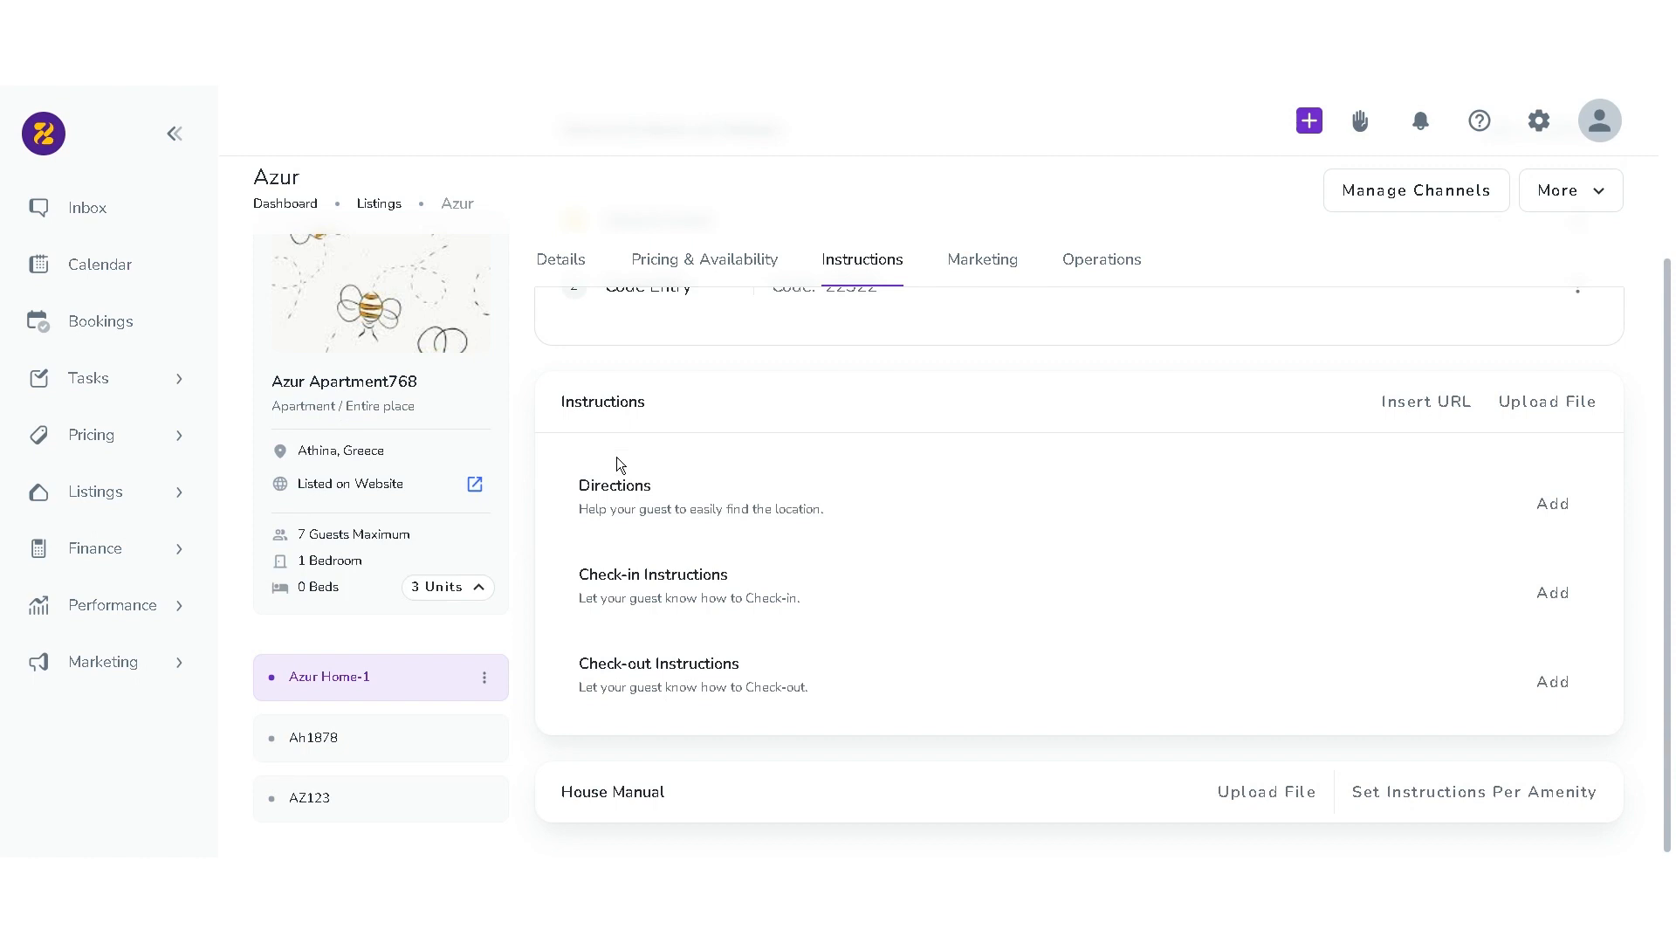
left_click(1545, 401)
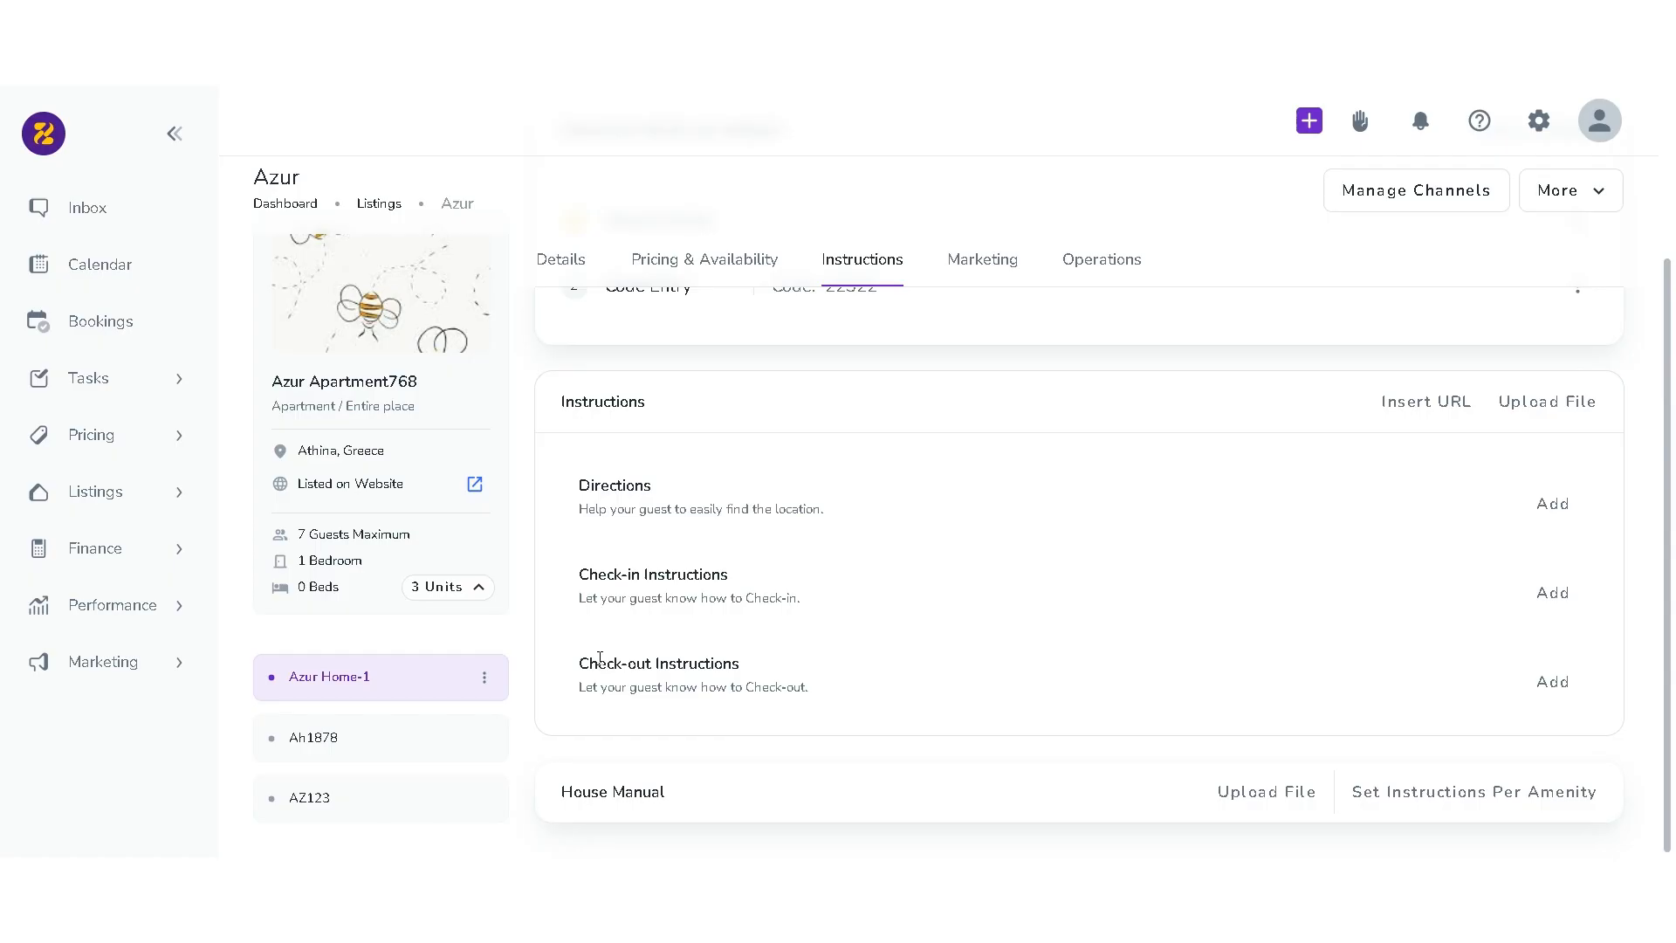
left_click(1554, 503)
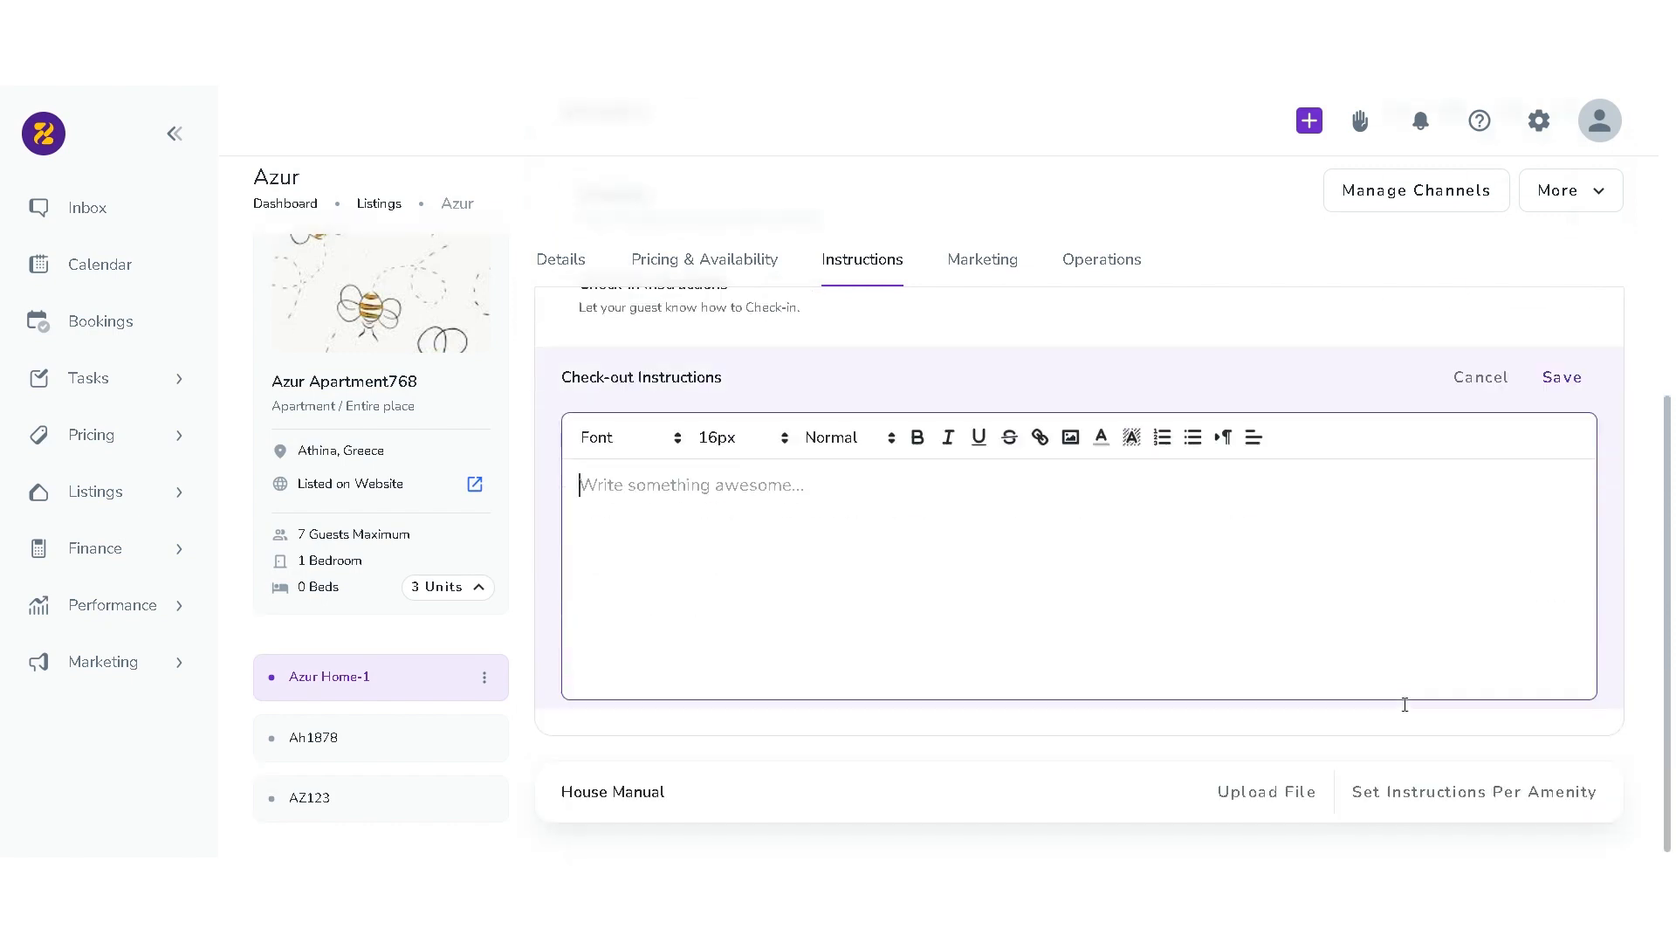
left_click(1481, 378)
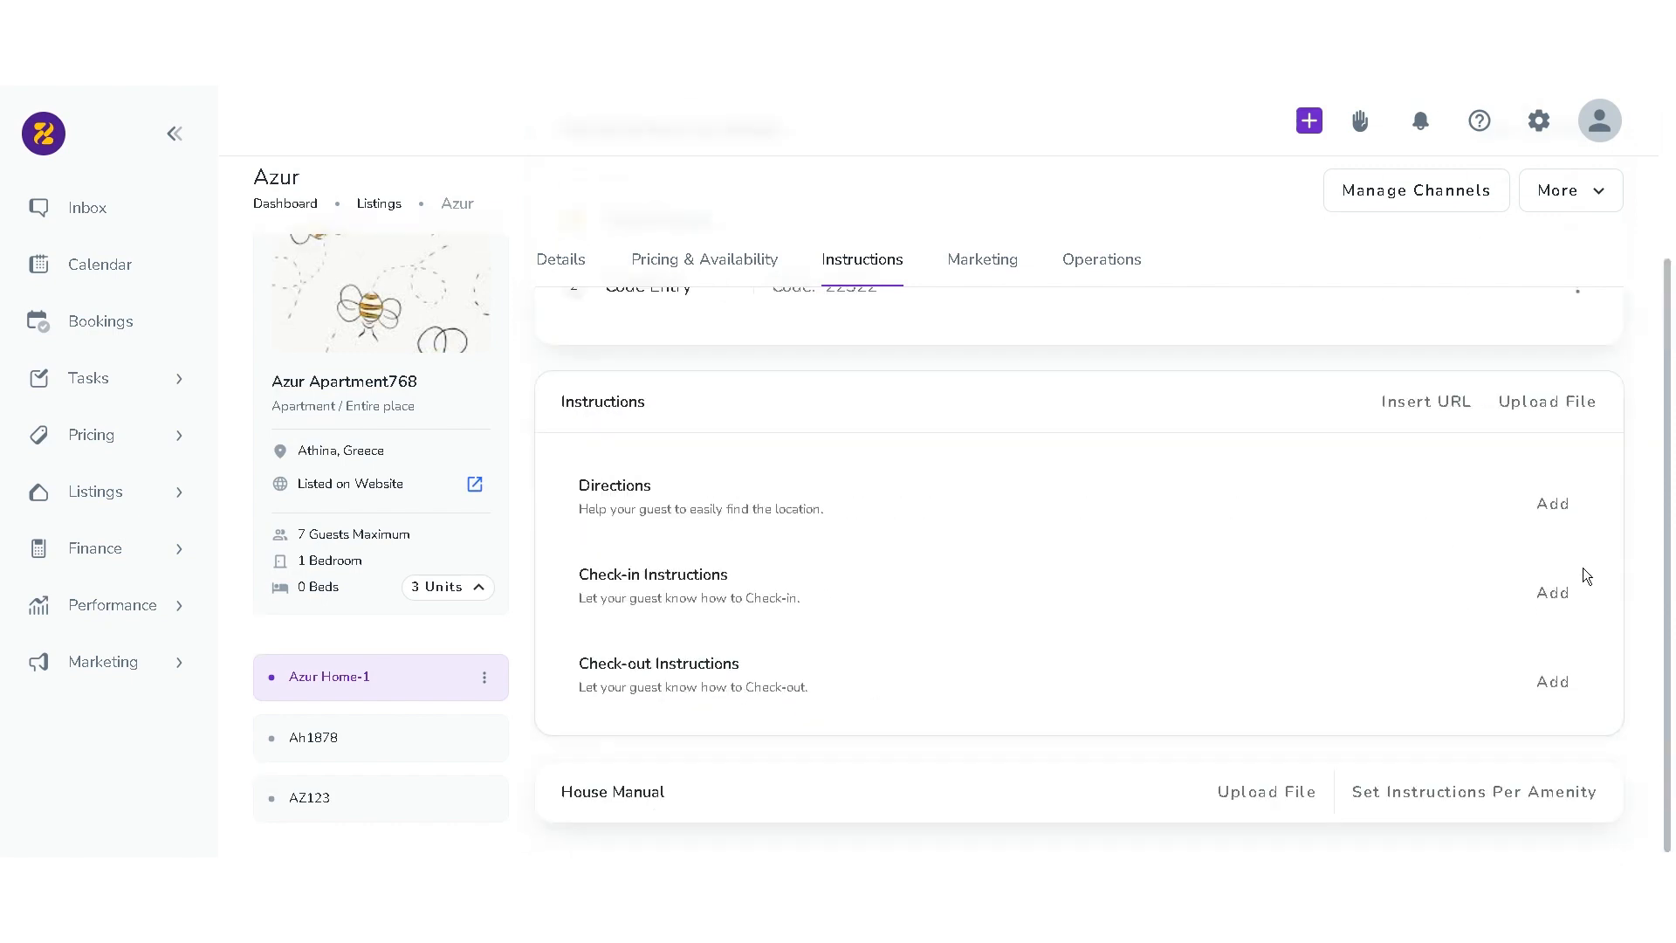
mouse_move(1285, 810)
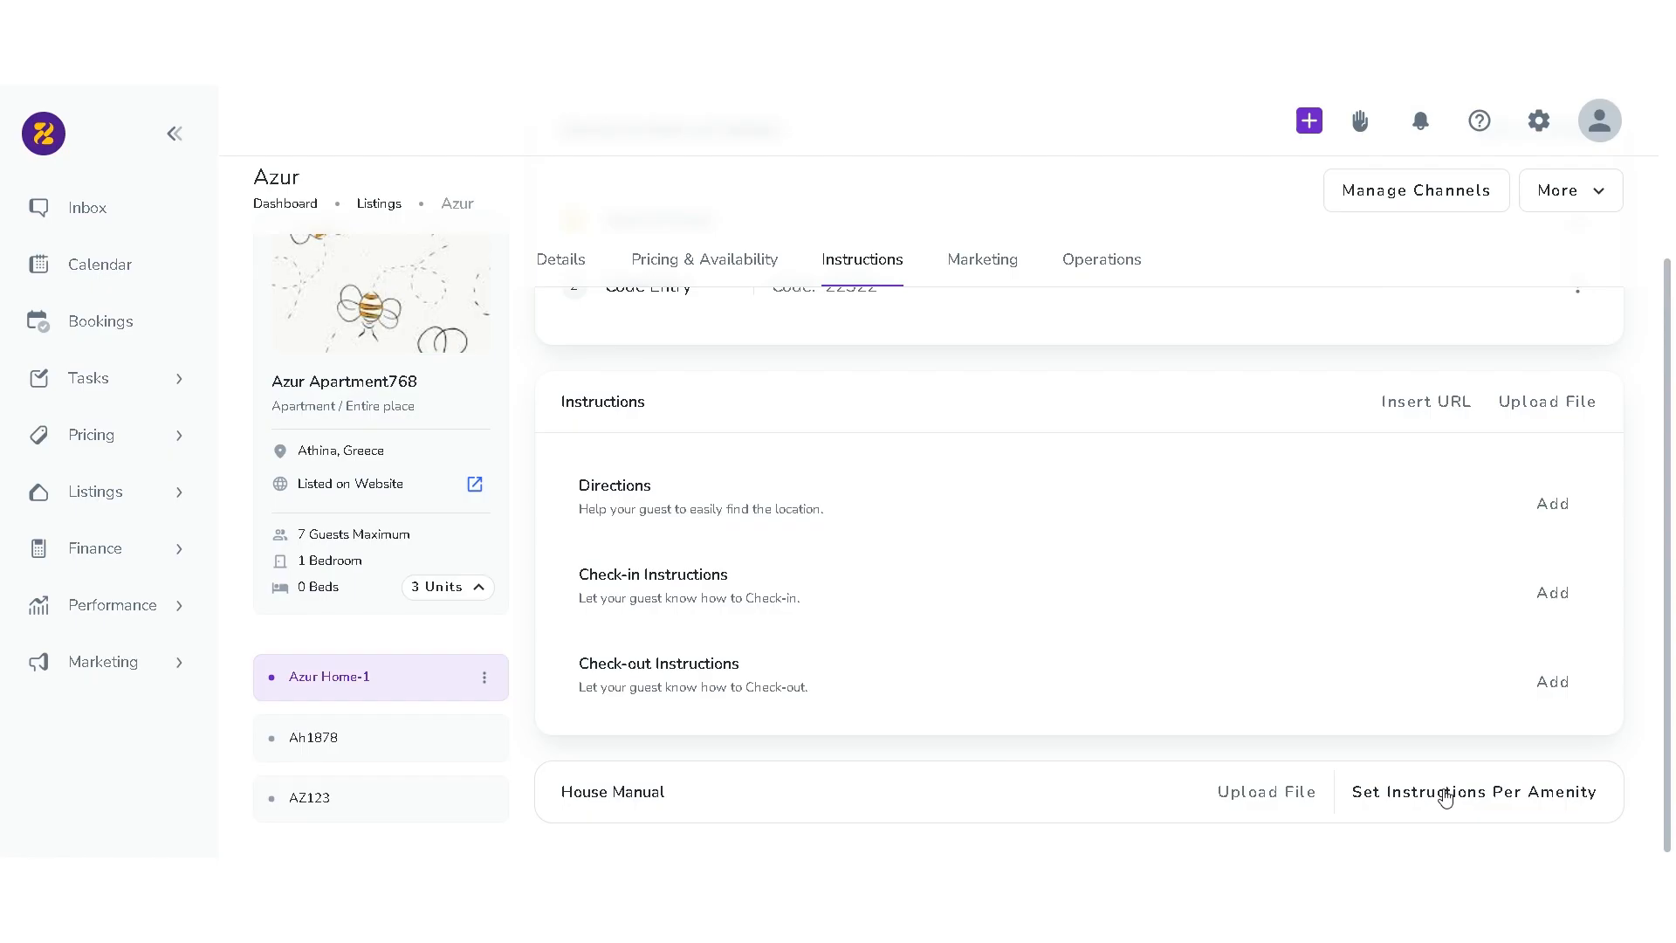
- Start instructions per amenity, bringing up the empty Parking Instructions form
left_click(1474, 793)
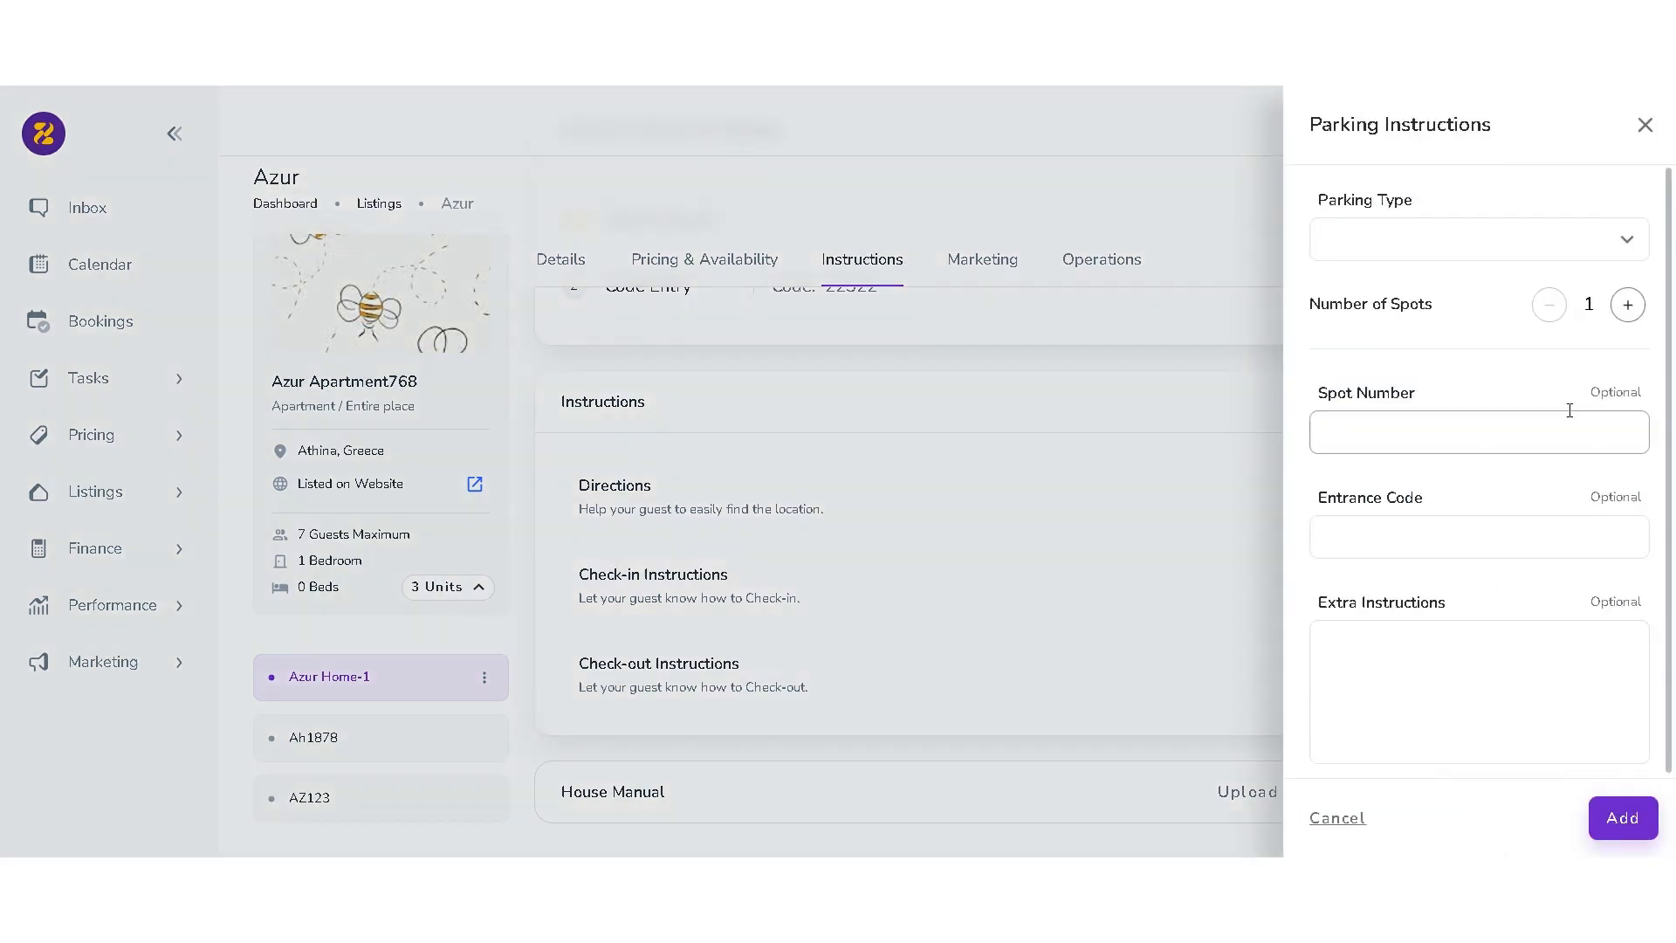